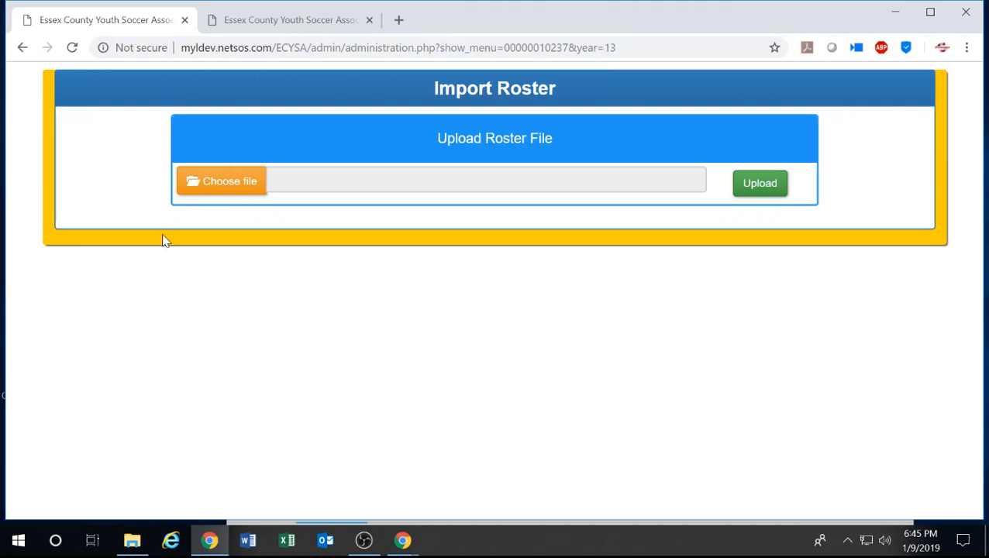
Pick Salem_S18_01262018.xlsx from the Desktop as the roster file to import
{"action": "left_click", "coordinate": [223, 181]}
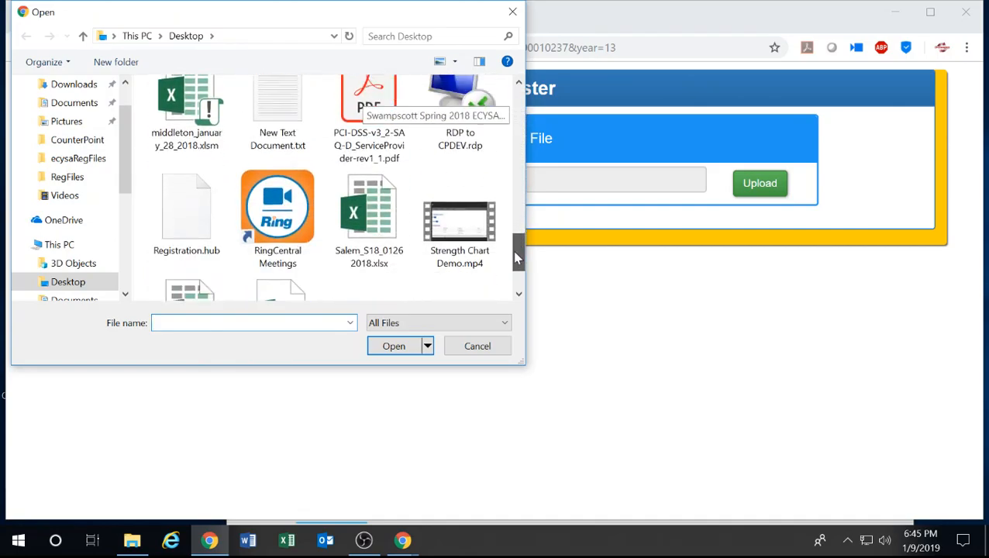
{"action": "left_click", "coordinate": [367, 116]}
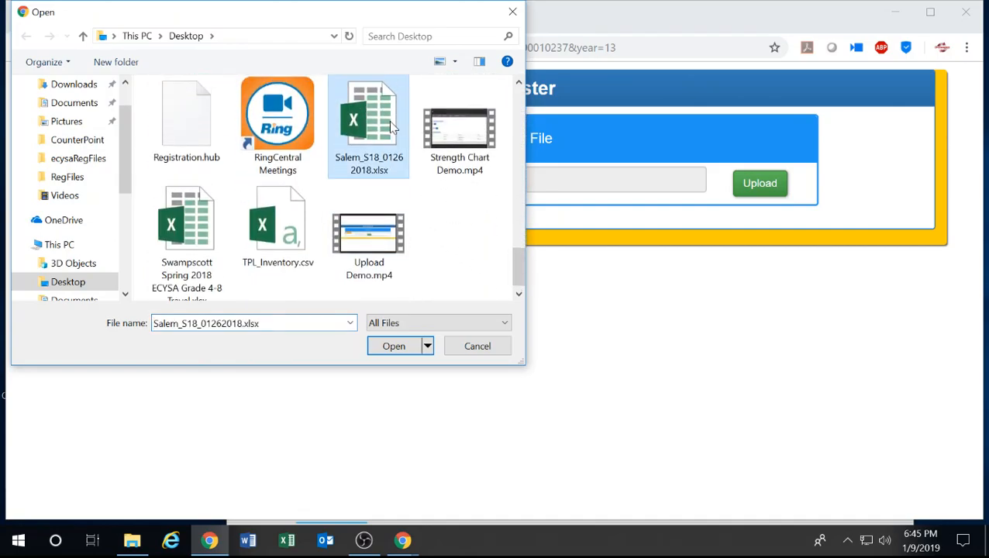
{"action": "mouse_move", "coordinate": [399, 357]}
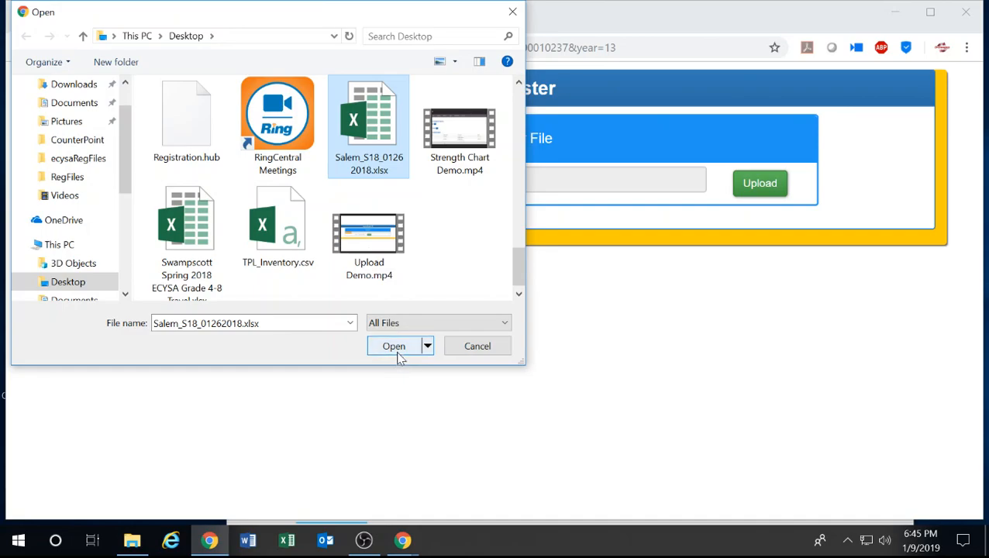
{"action": "left_click", "coordinate": [394, 346]}
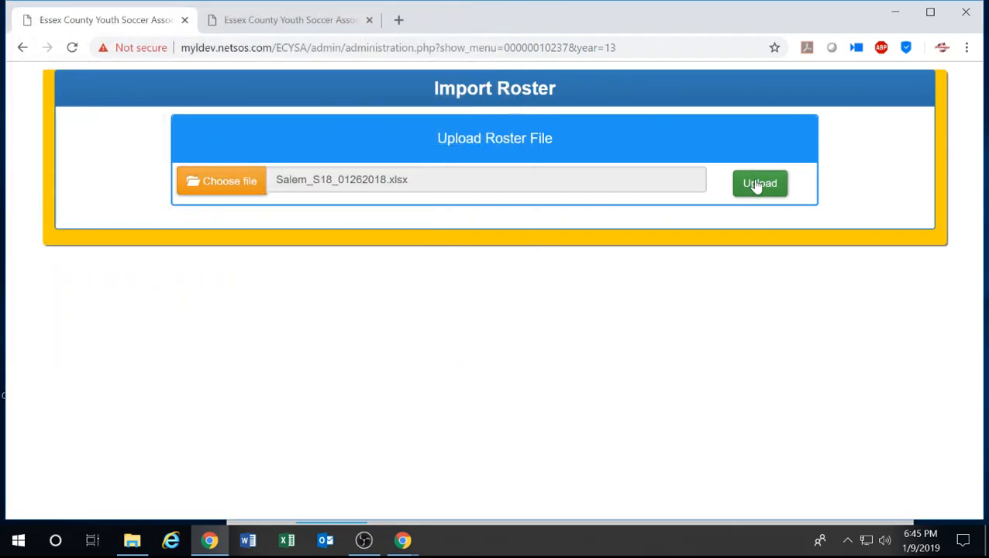
Upload the Salem file and map GENDER to Player Or Coach Gender, COACH EMAIL to Coach - Player Email
{"action": "left_click", "coordinate": [760, 183]}
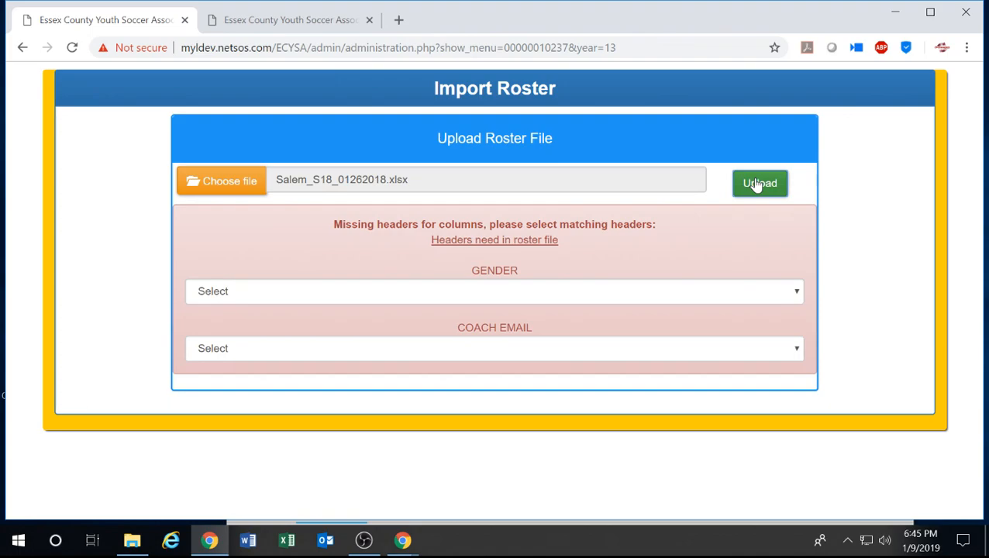
{"action": "mouse_move", "coordinate": [506, 265]}
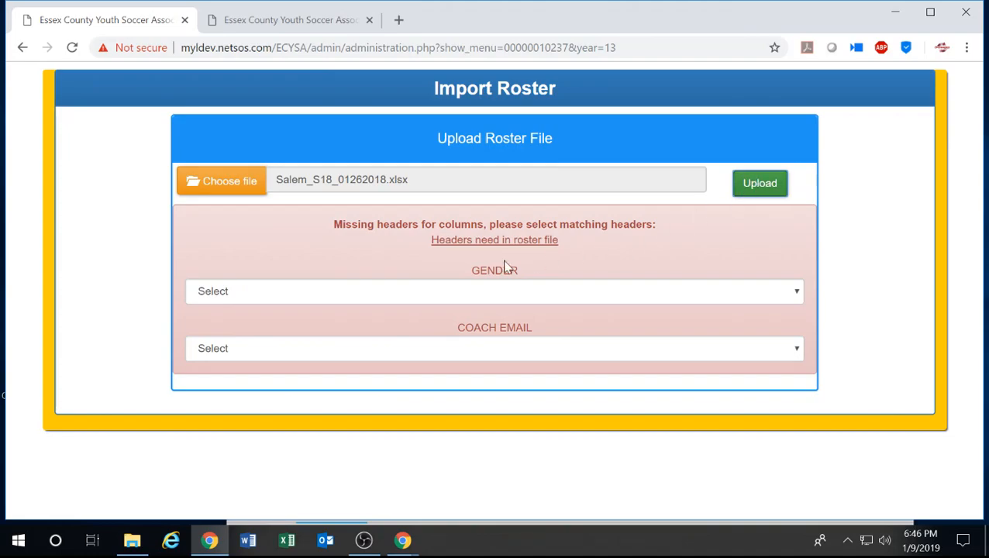
{"action": "mouse_move", "coordinate": [461, 276]}
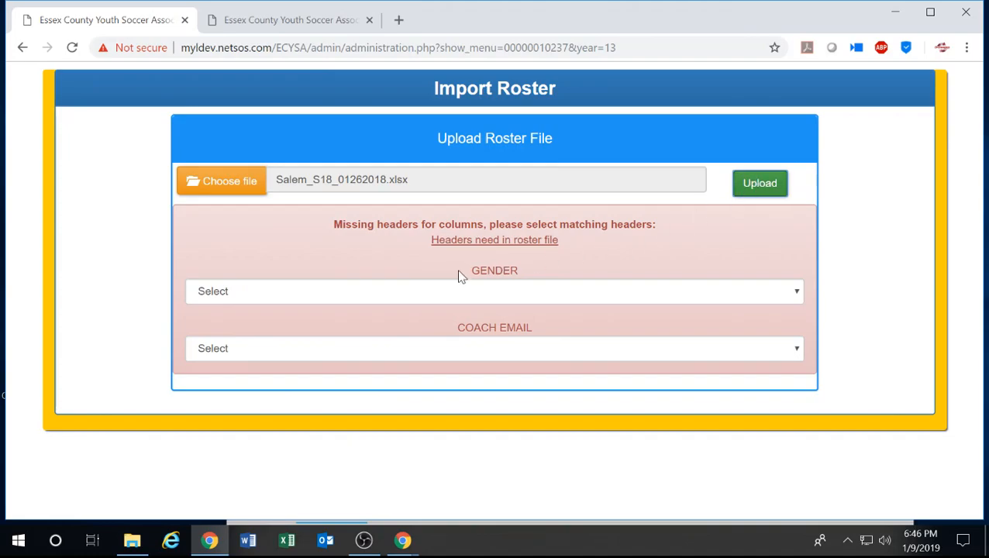
{"action": "mouse_move", "coordinate": [421, 300]}
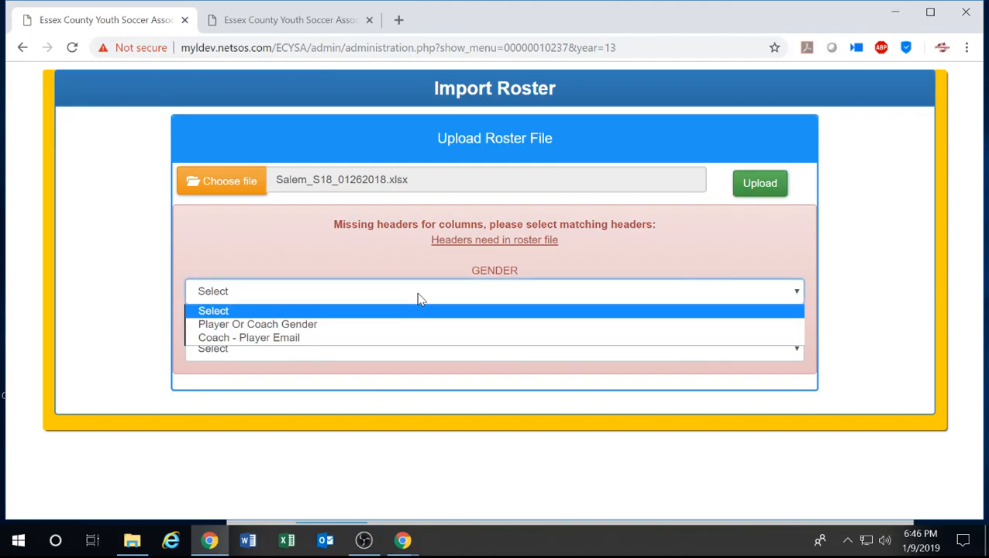
{"action": "mouse_move", "coordinate": [416, 327]}
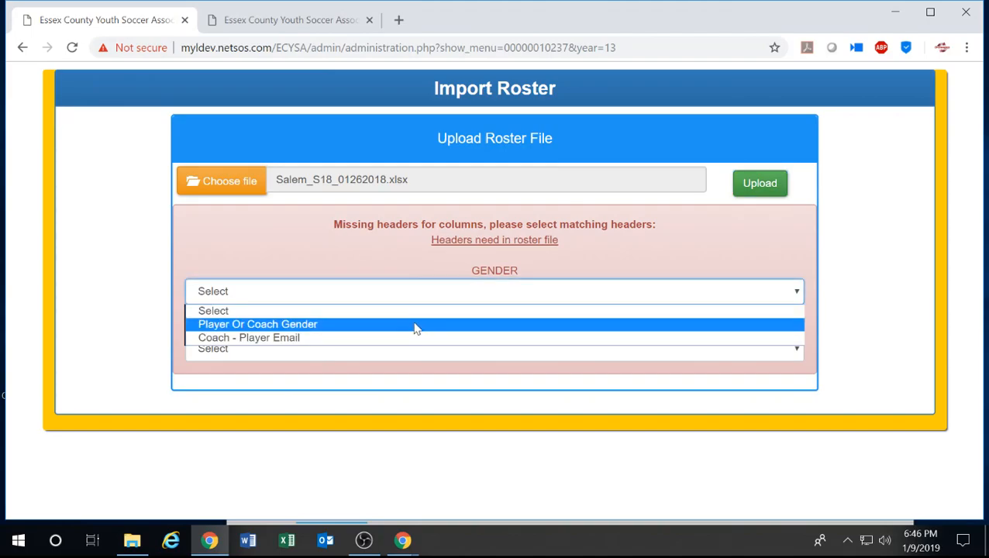
{"action": "left_click", "coordinate": [257, 324]}
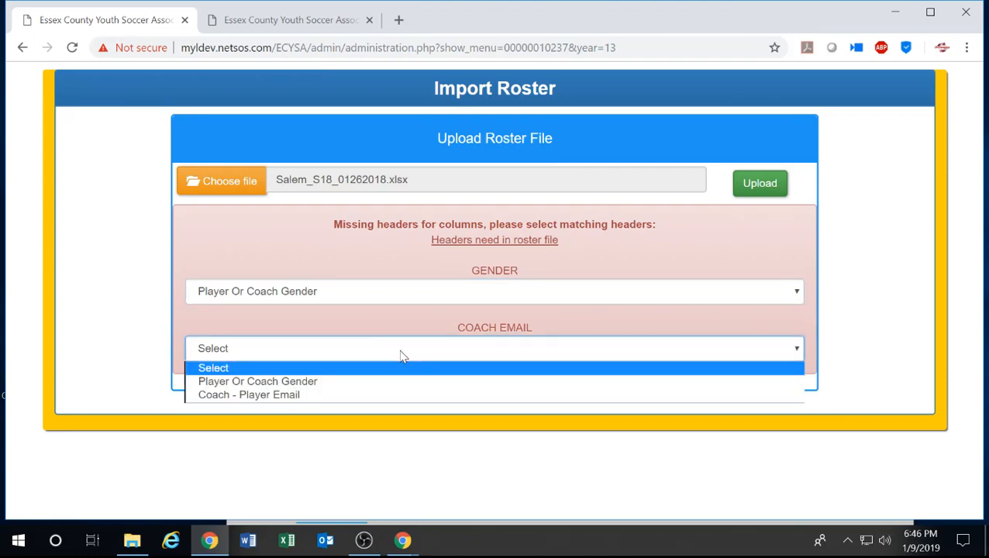
{"action": "left_click", "coordinate": [249, 395]}
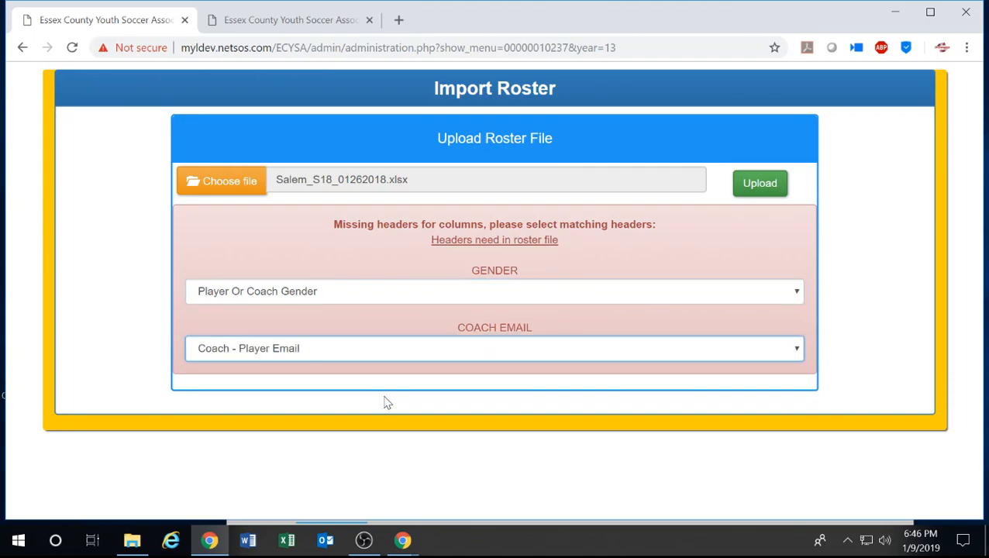
{"action": "mouse_move", "coordinate": [752, 184]}
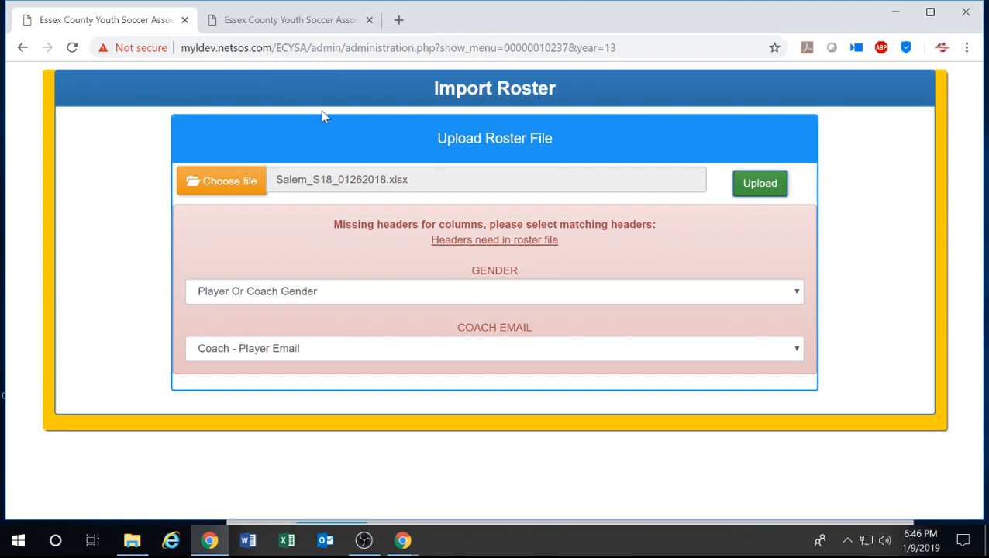
Re-upload the mapped roster, review 224 uploaded and 3 failed, and collapse Age/Grade Warnings
{"action": "left_click", "coordinate": [758, 183]}
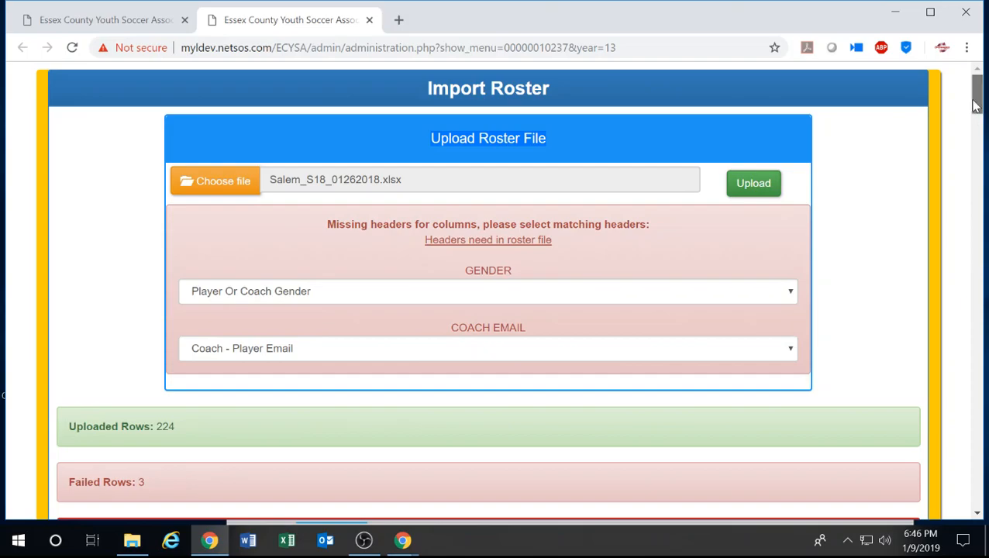
{"action": "scroll", "scroll_direction": "down", "scroll_amount": 3}
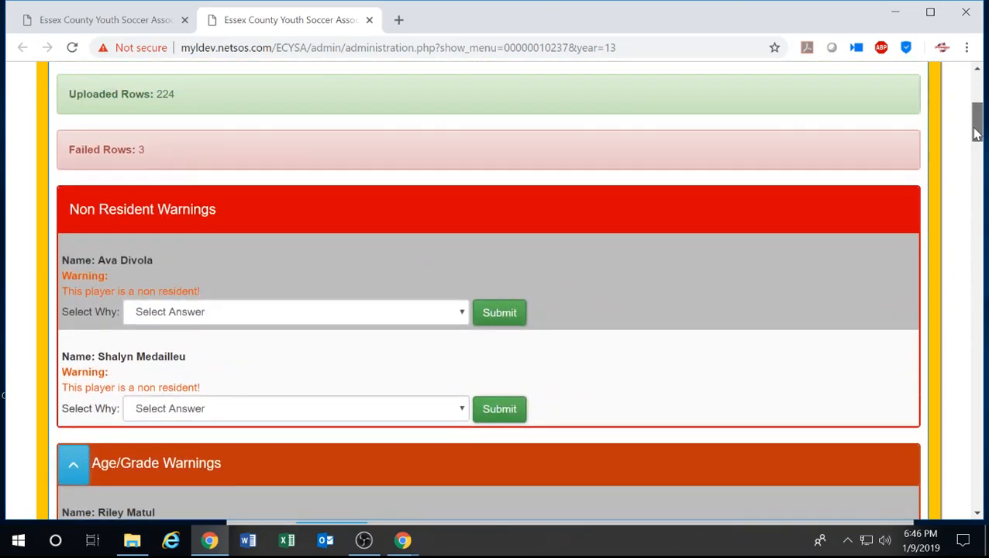
{"action": "mouse_move", "coordinate": [235, 109]}
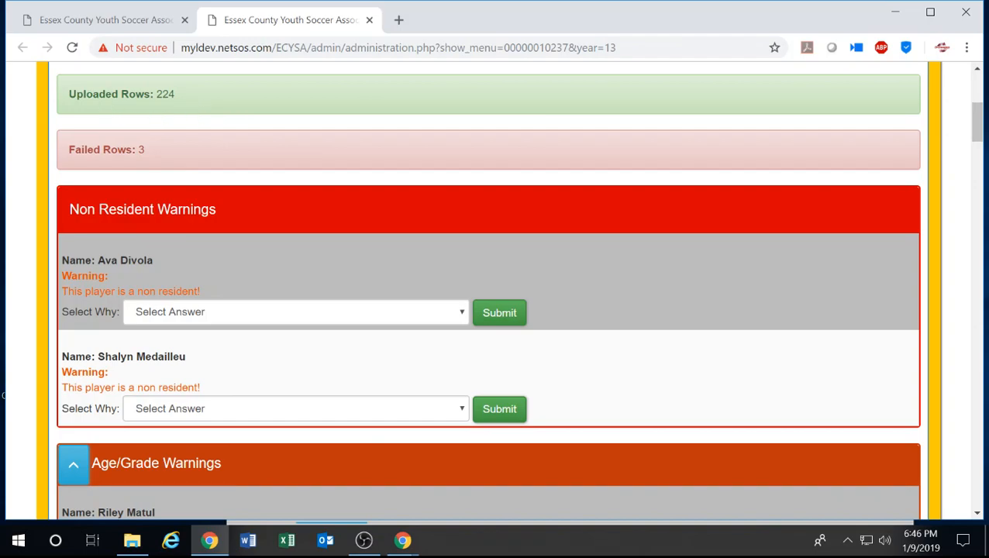
{"action": "mouse_move", "coordinate": [114, 160]}
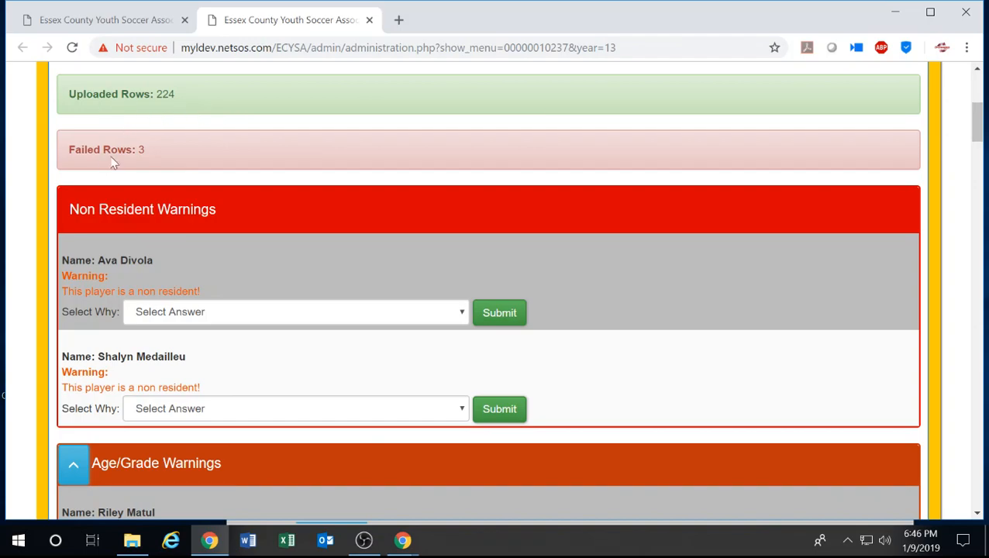
{"action": "mouse_move", "coordinate": [506, 159]}
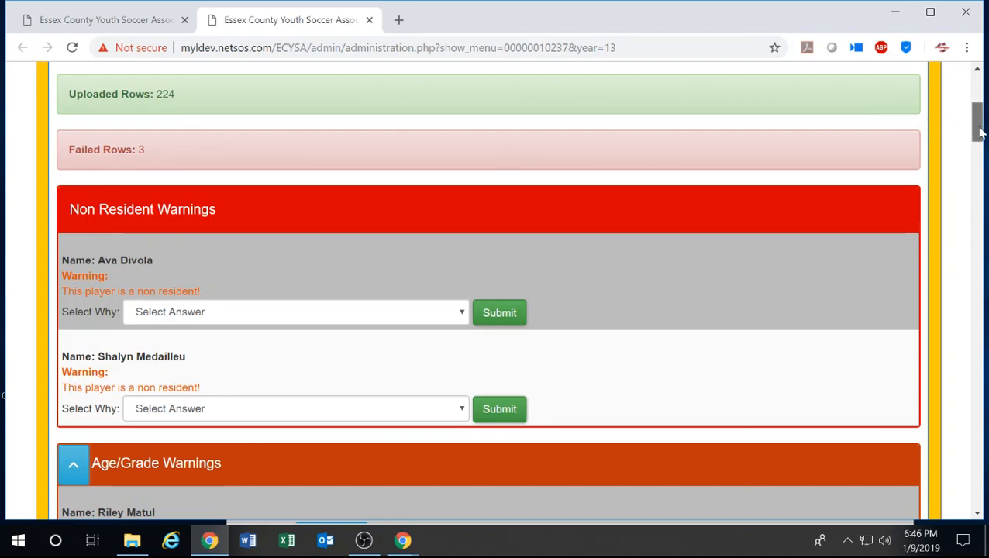
{"action": "scroll", "scroll_direction": "down", "scroll_amount": 3}
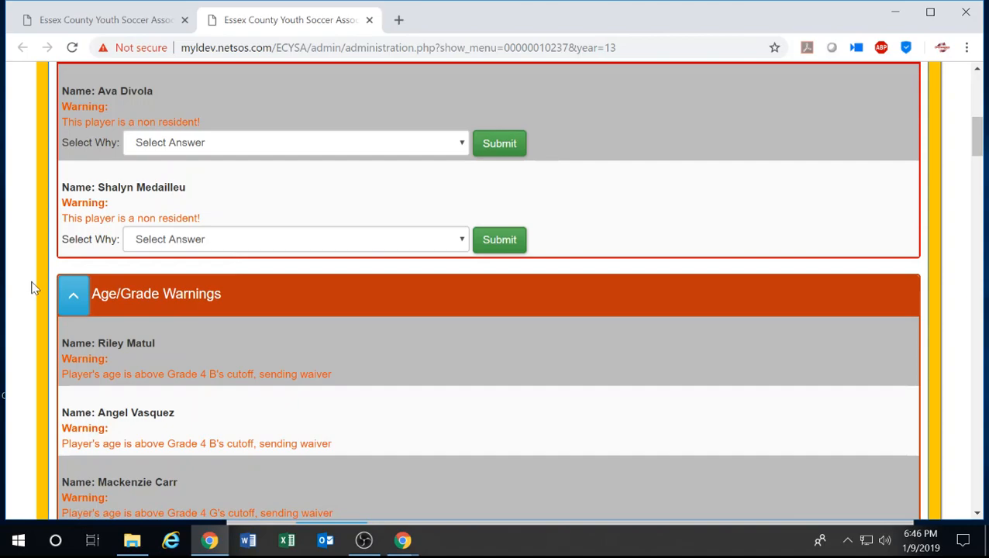
{"action": "left_click", "coordinate": [73, 294]}
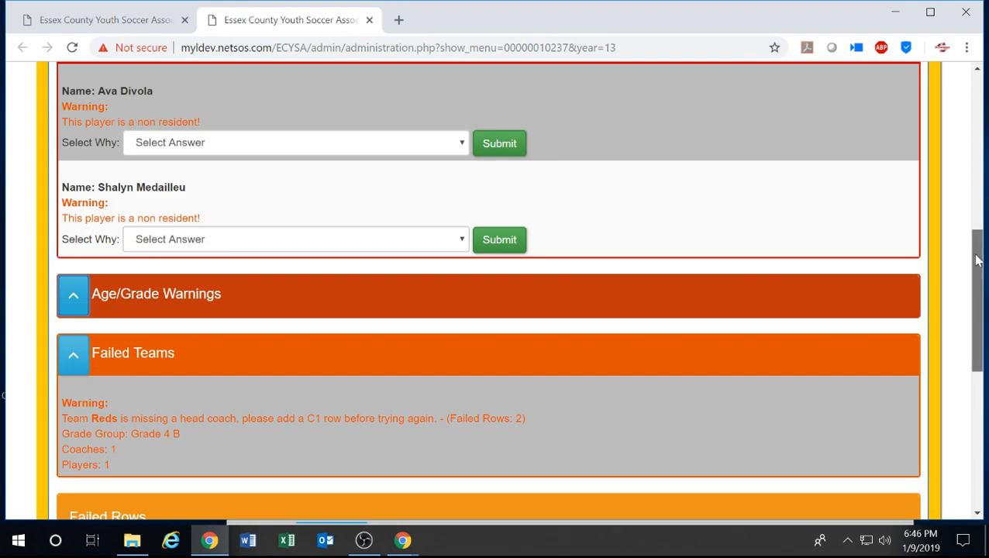
{"action": "scroll", "scroll_direction": "down", "scroll_amount": 3}
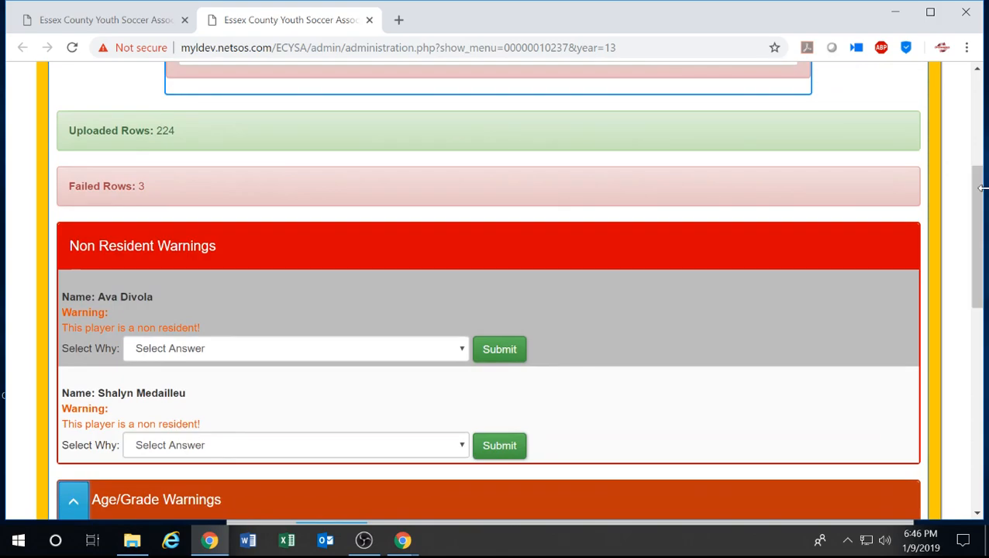
{"action": "mouse_move", "coordinate": [413, 300]}
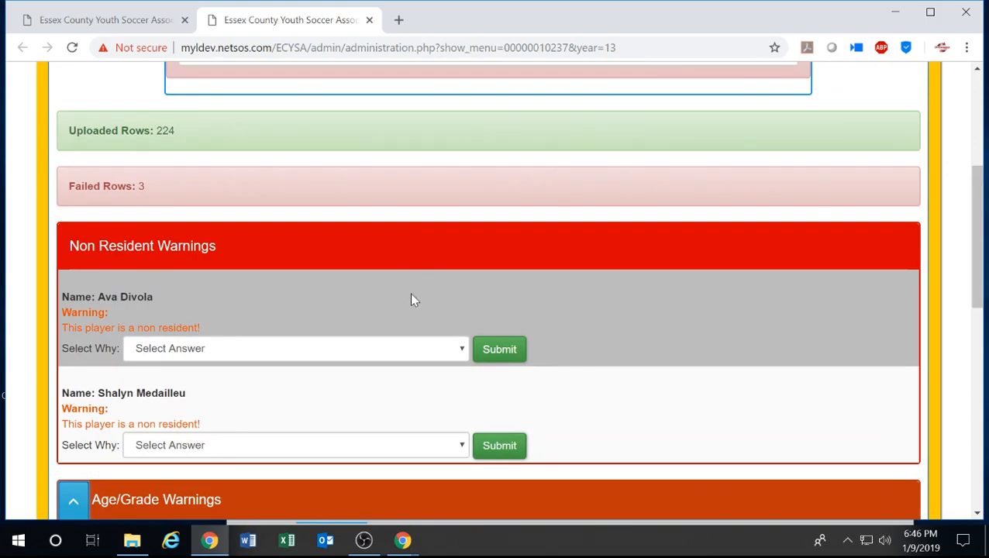
Submit 'School attendance within member organization' as the non-resident player's reason
{"action": "left_click", "coordinate": [294, 348]}
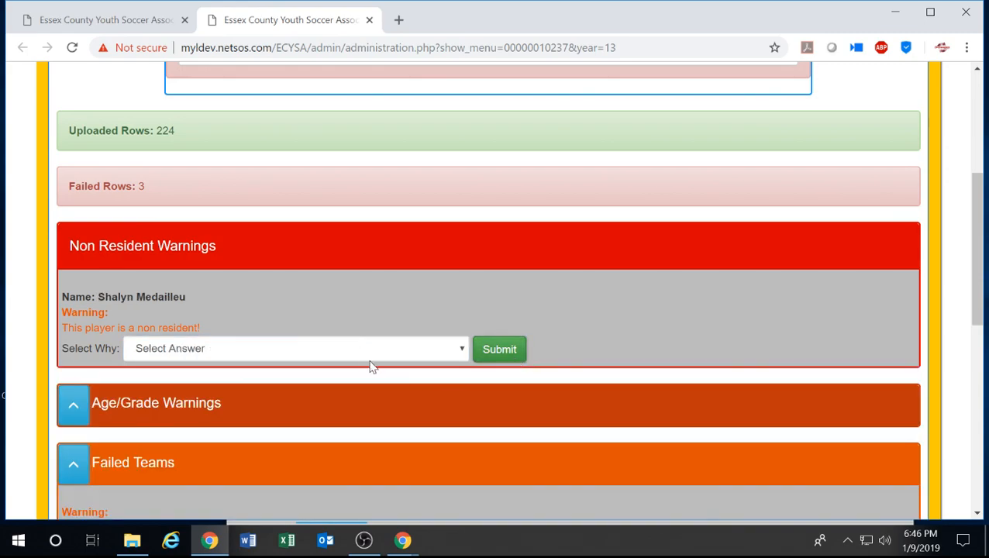
{"action": "left_click", "coordinate": [294, 349]}
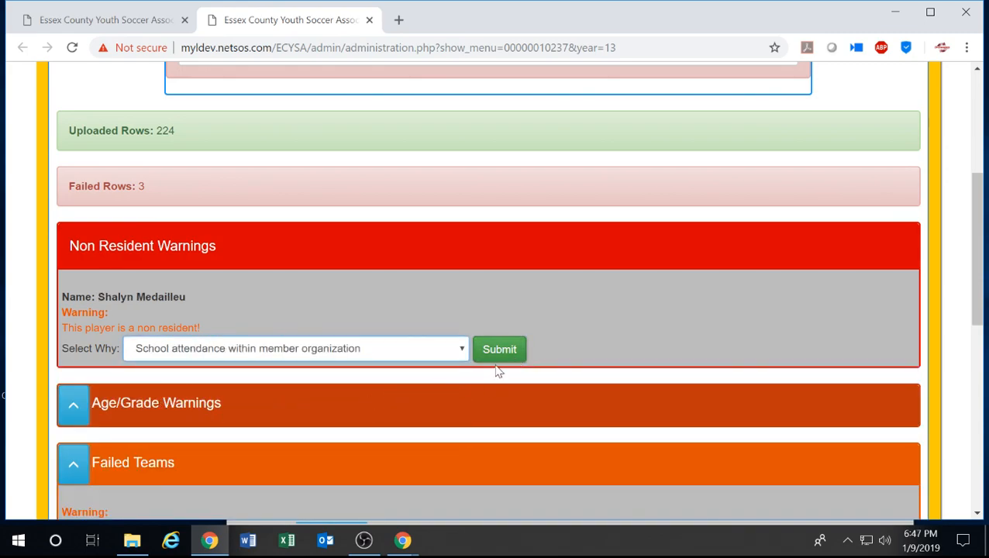
{"action": "left_click", "coordinate": [499, 349]}
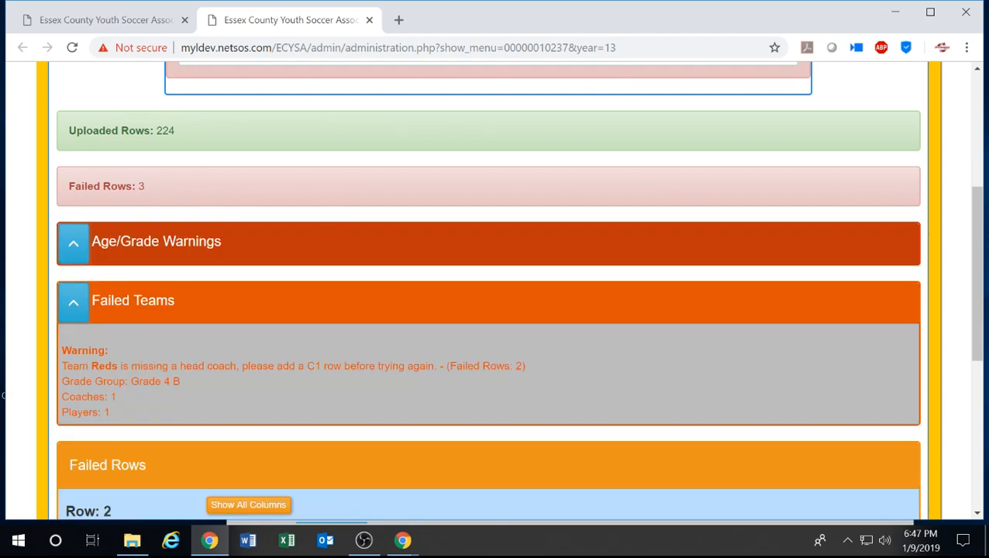
{"action": "left_click", "coordinate": [73, 242]}
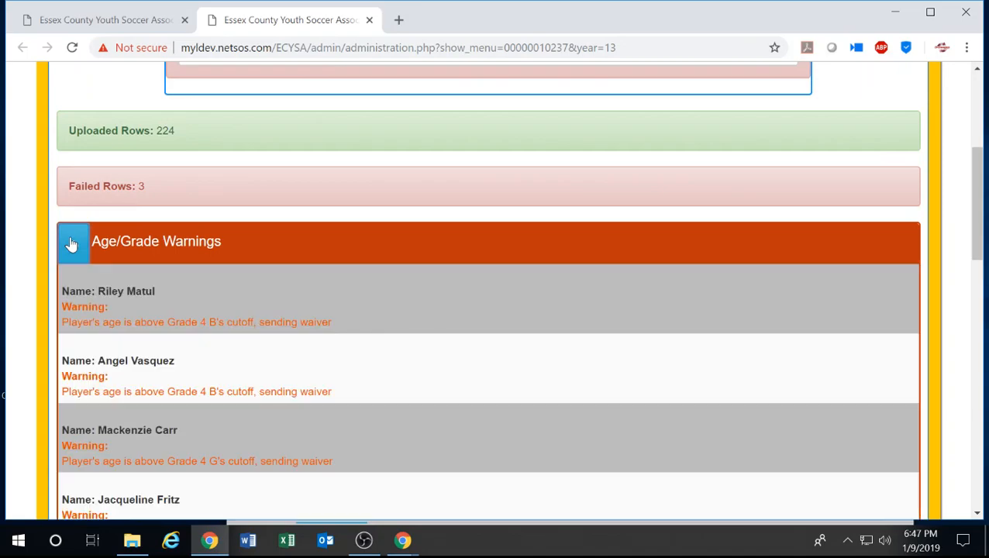
{"action": "left_click", "coordinate": [72, 243]}
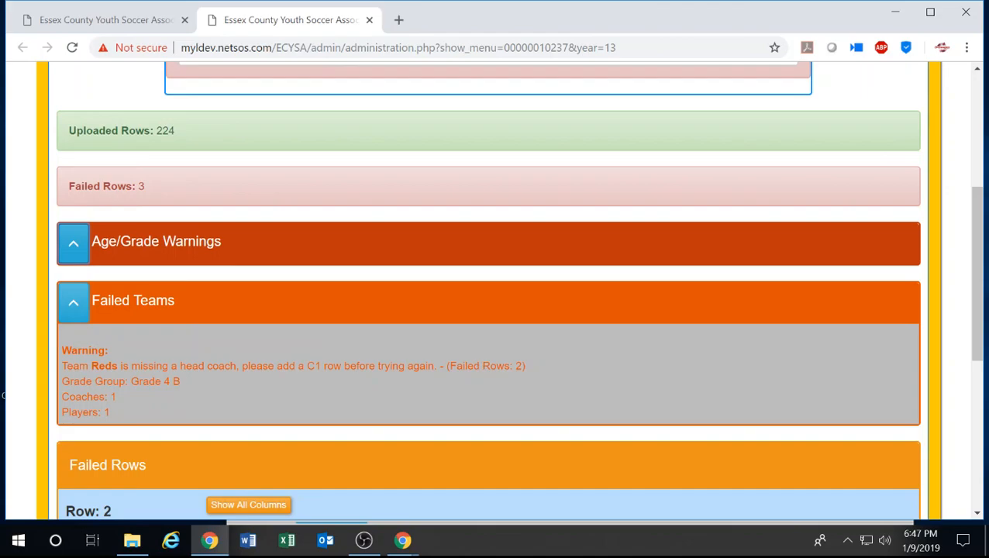
{"action": "mouse_move", "coordinate": [374, 381]}
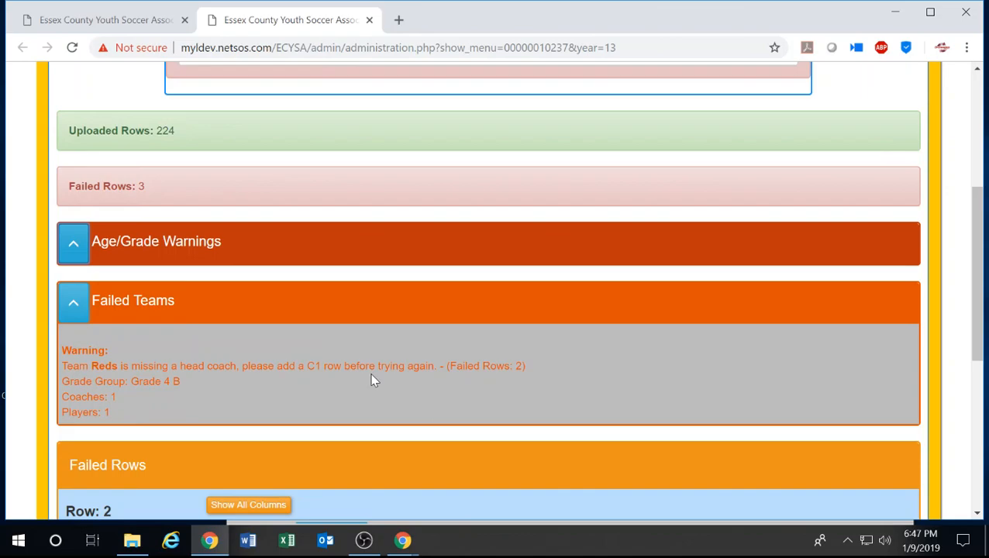
{"action": "mouse_move", "coordinate": [111, 420]}
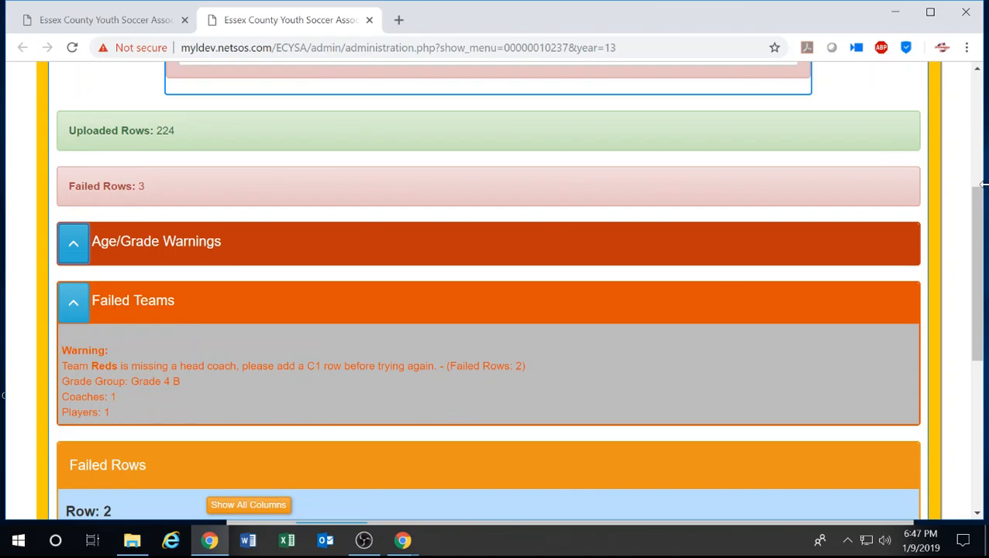
{"action": "scroll", "scroll_direction": "down", "scroll_amount": 3}
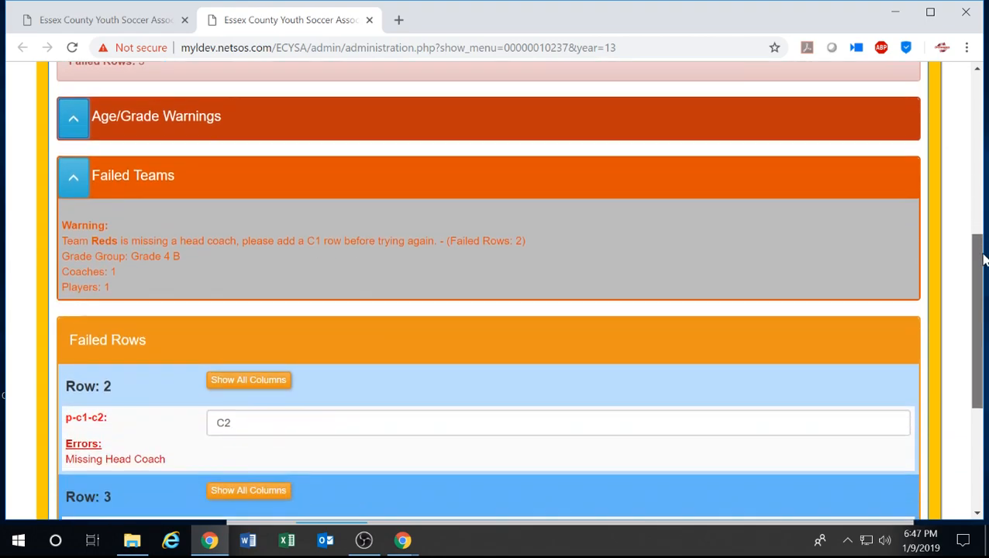
In Failed Rows, edit row 2's p-c1-c2 field to change C2 to C1
{"action": "scroll", "scroll_direction": "down", "scroll_amount": 3}
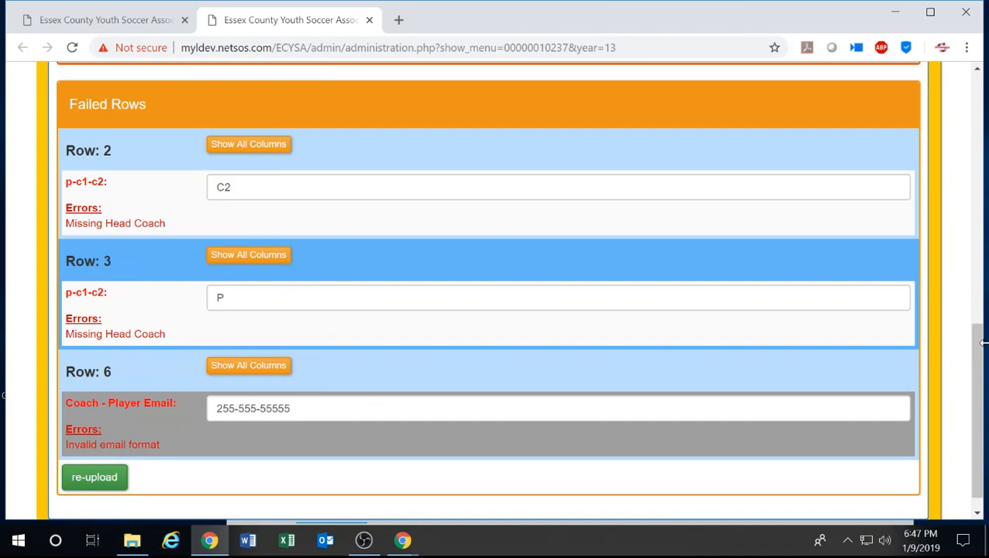
{"action": "mouse_move", "coordinate": [134, 264]}
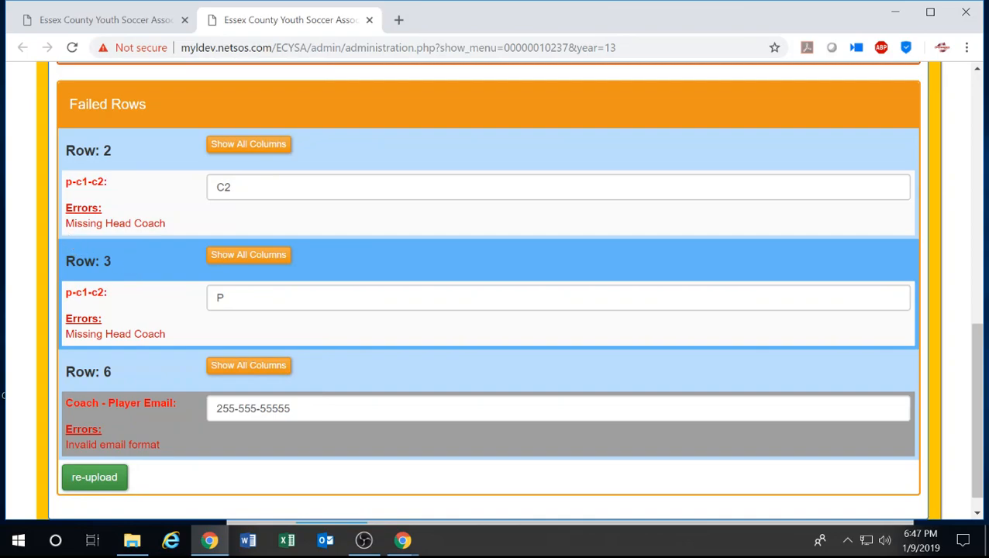
{"action": "mouse_move", "coordinate": [91, 166]}
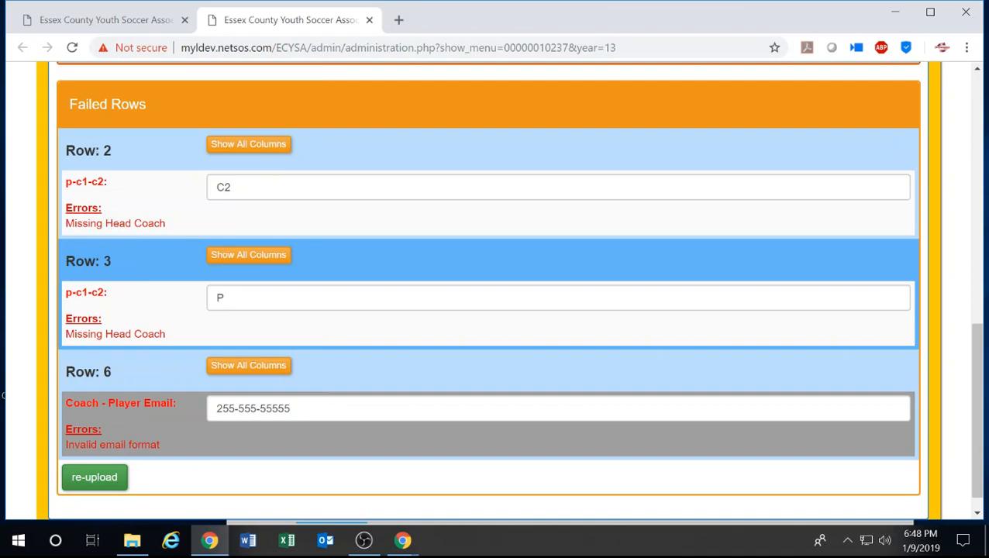
{"action": "mouse_move", "coordinate": [382, 318]}
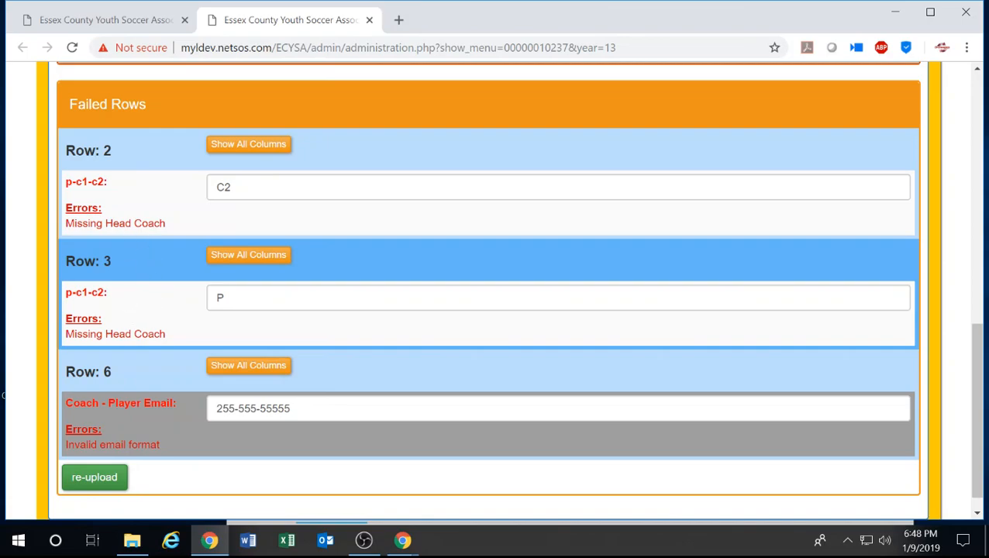
{"action": "left_click", "coordinate": [559, 200]}
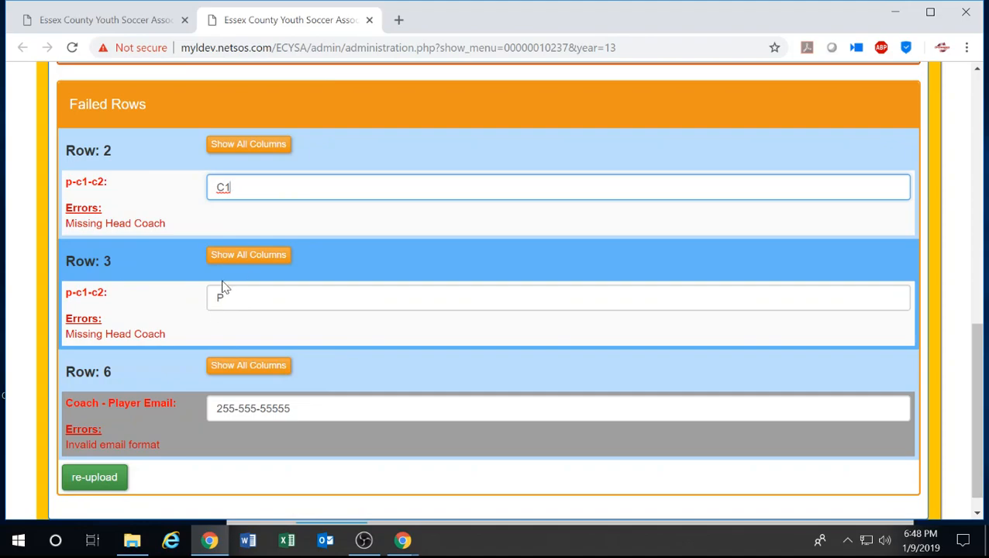
{"action": "mouse_move", "coordinate": [248, 255]}
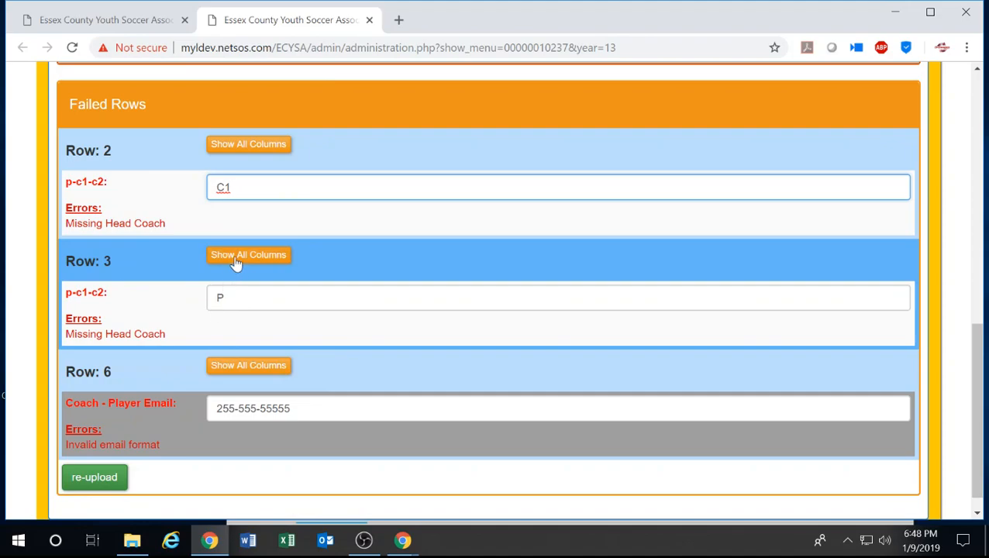
{"action": "left_click", "coordinate": [248, 254]}
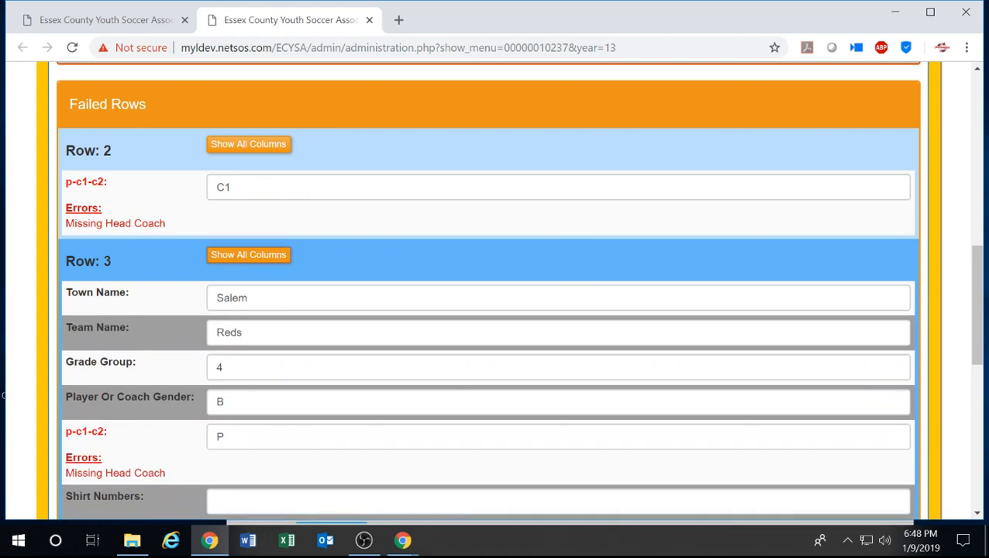
{"action": "scroll", "scroll_direction": "down", "scroll_amount": 3}
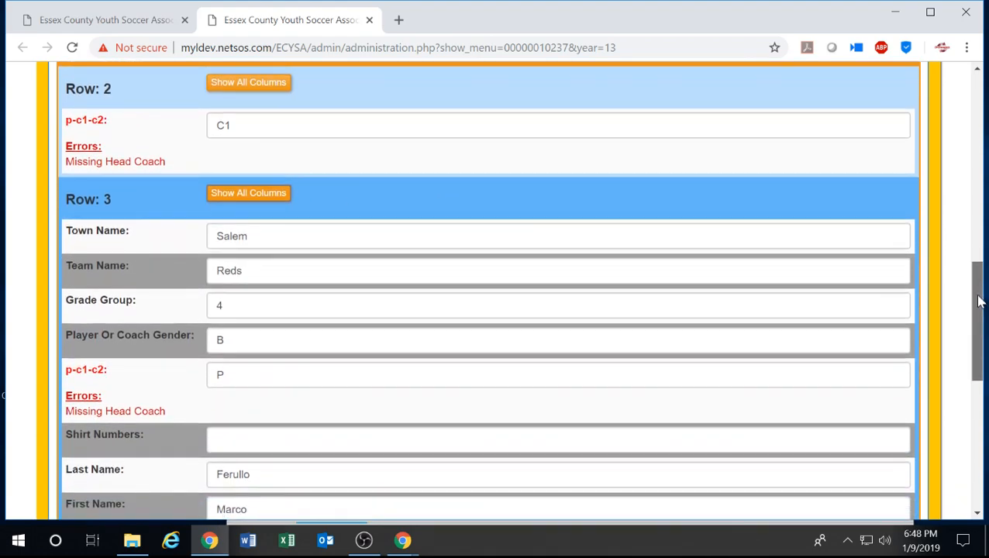
{"action": "scroll", "scroll_direction": "down", "scroll_amount": 3}
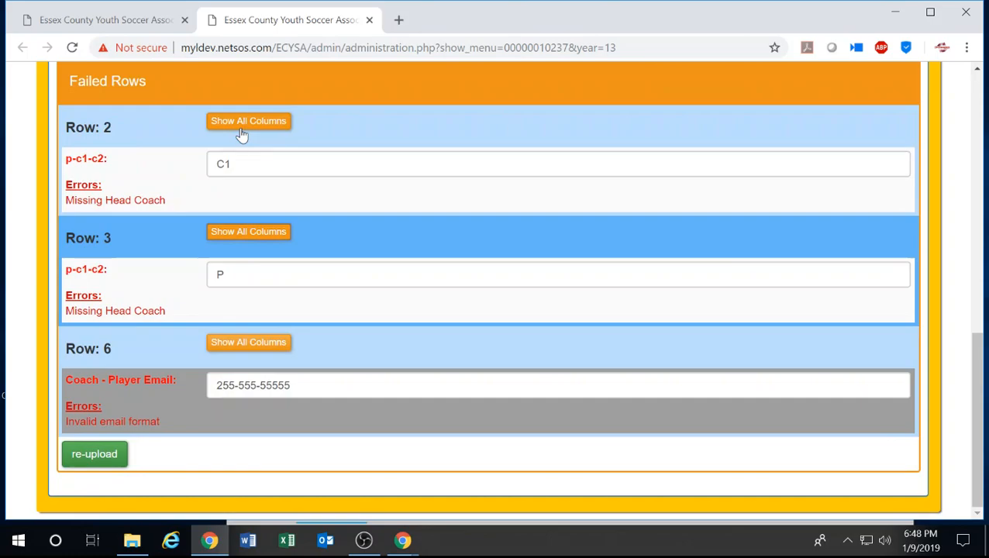
{"action": "mouse_move", "coordinate": [177, 350]}
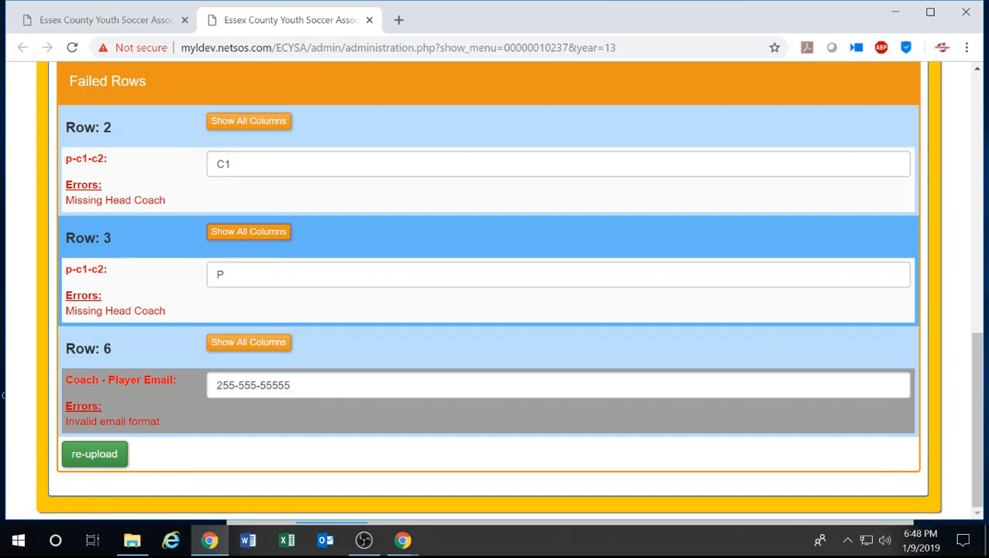
{"action": "double_click", "coordinate": [250, 386]}
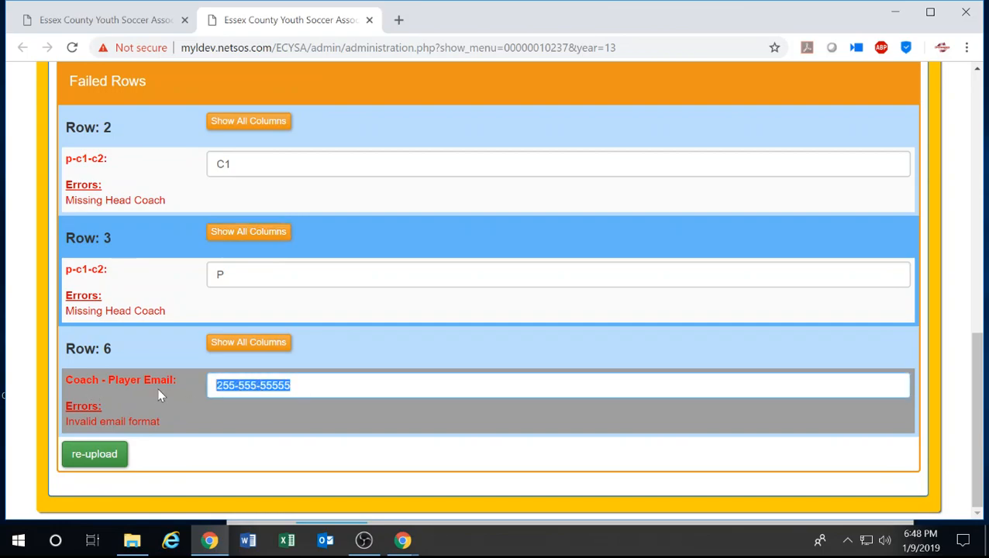
{"action": "type", "text": "test"}
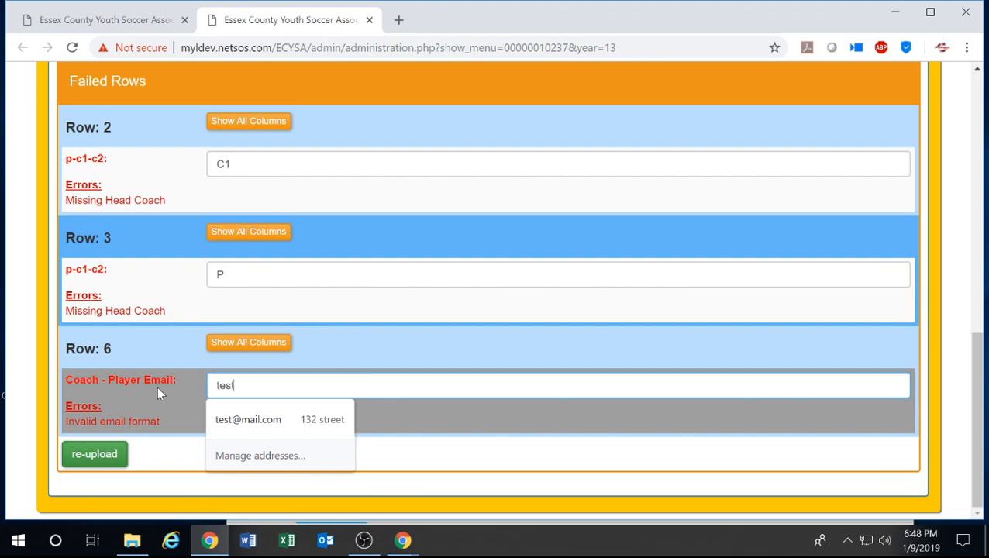
{"action": "type", "text": "@mail"}
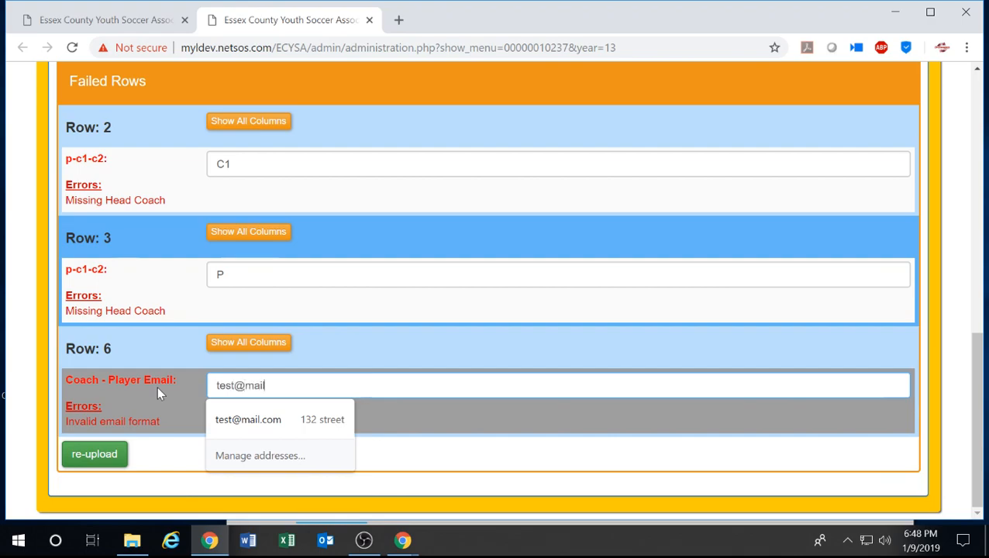
{"action": "type", "text": ".com"}
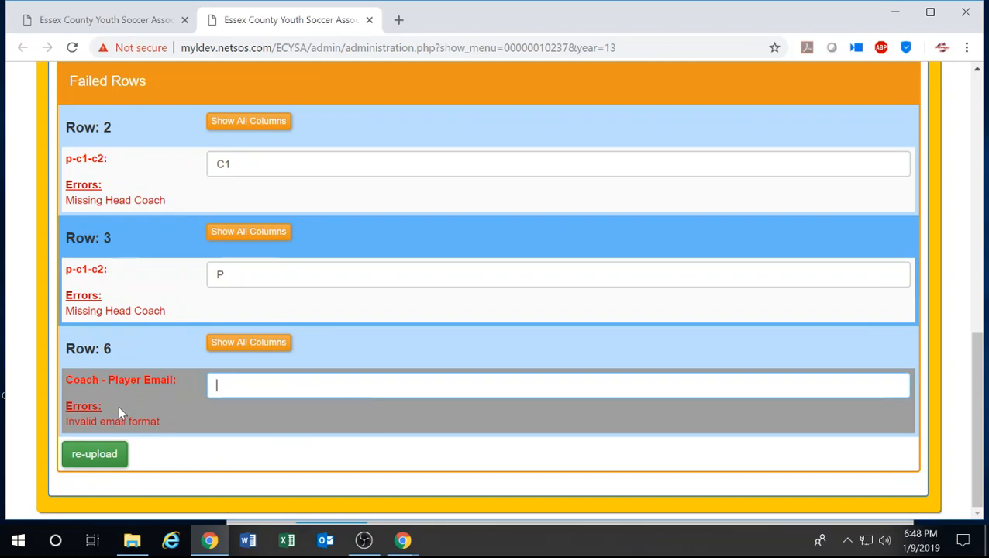
{"action": "left_click", "coordinate": [94, 454]}
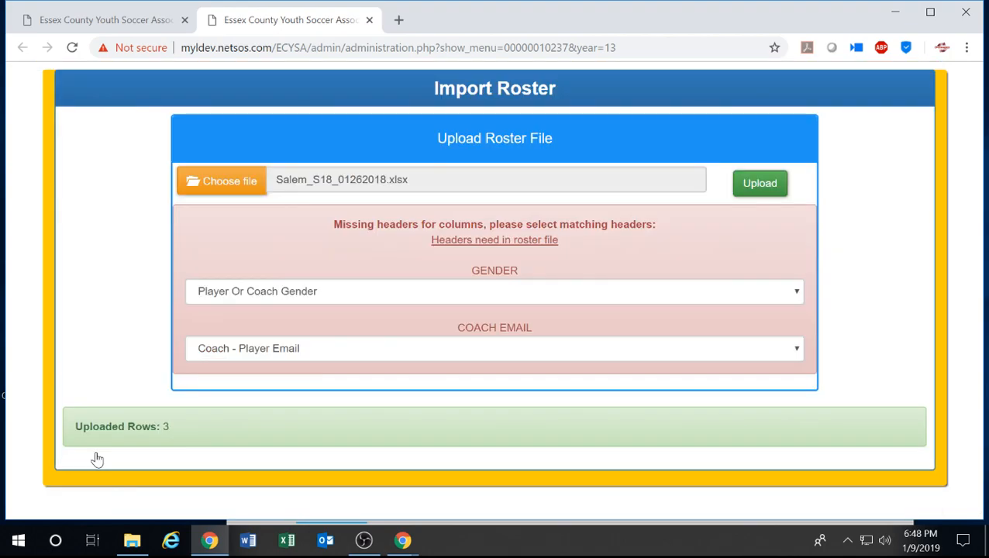
{"action": "mouse_move", "coordinate": [76, 428]}
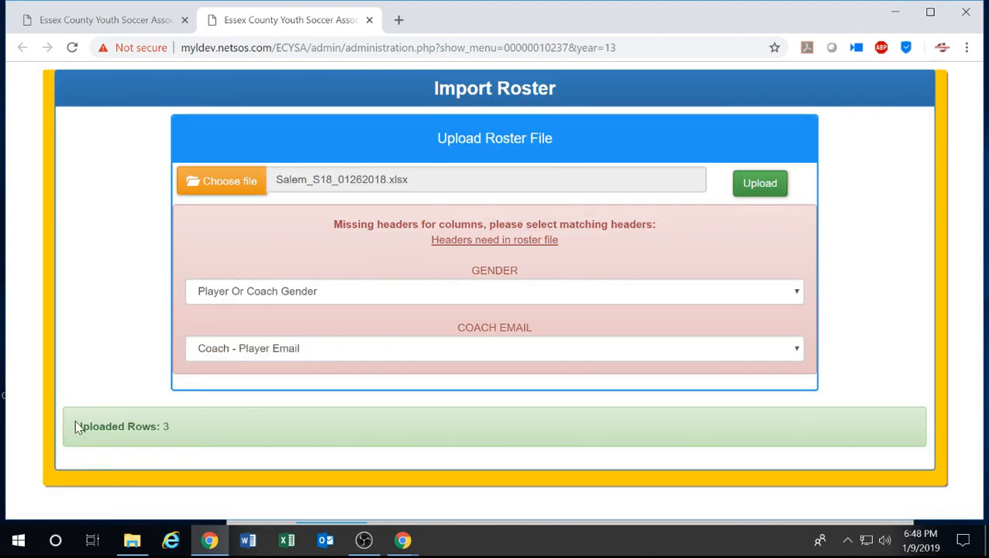